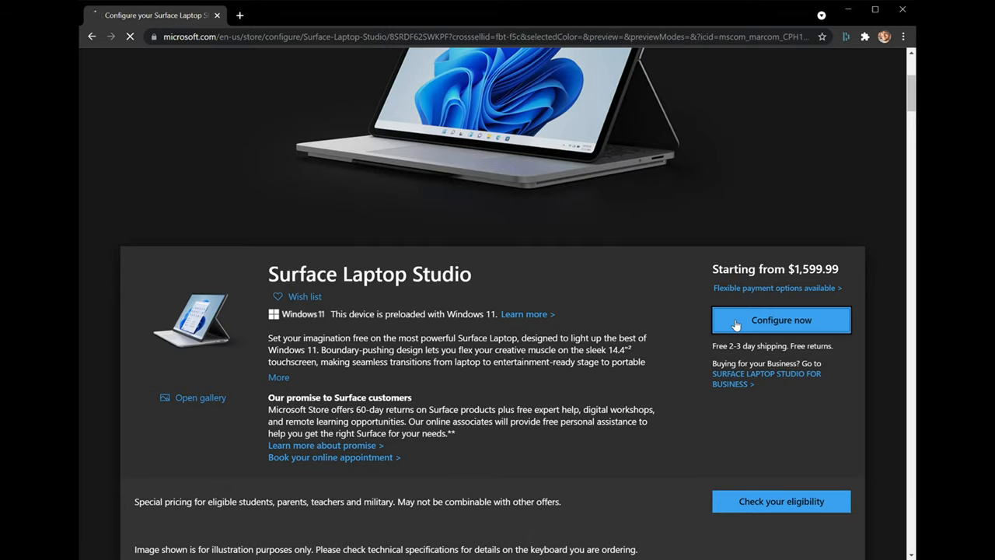
Step: Configure the Surface Laptop Studio as Intel Core i7, 16GB RAM, 512GB SSD ($2,099.99)
{"action": "left_click", "coordinate": [780, 319]}
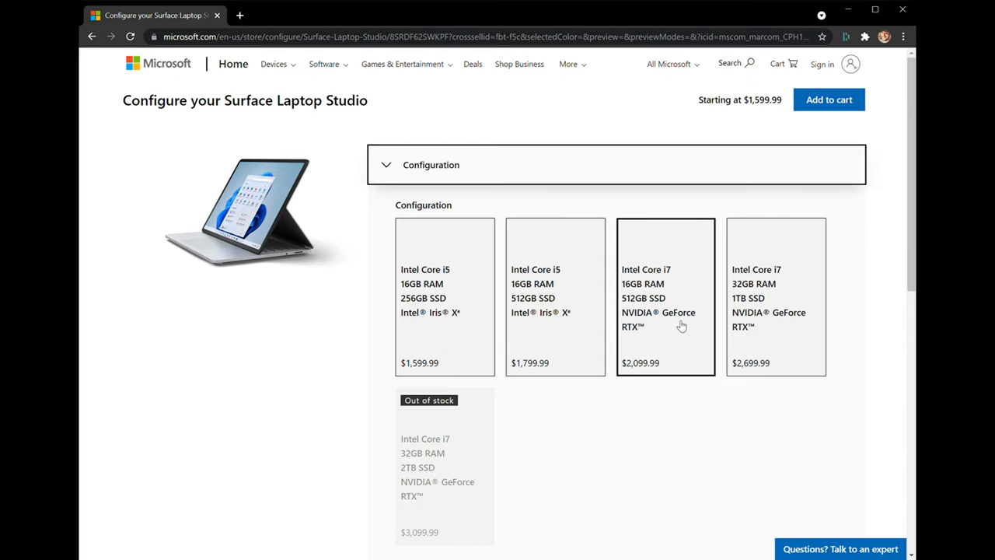
{"action": "left_click", "coordinate": [665, 296]}
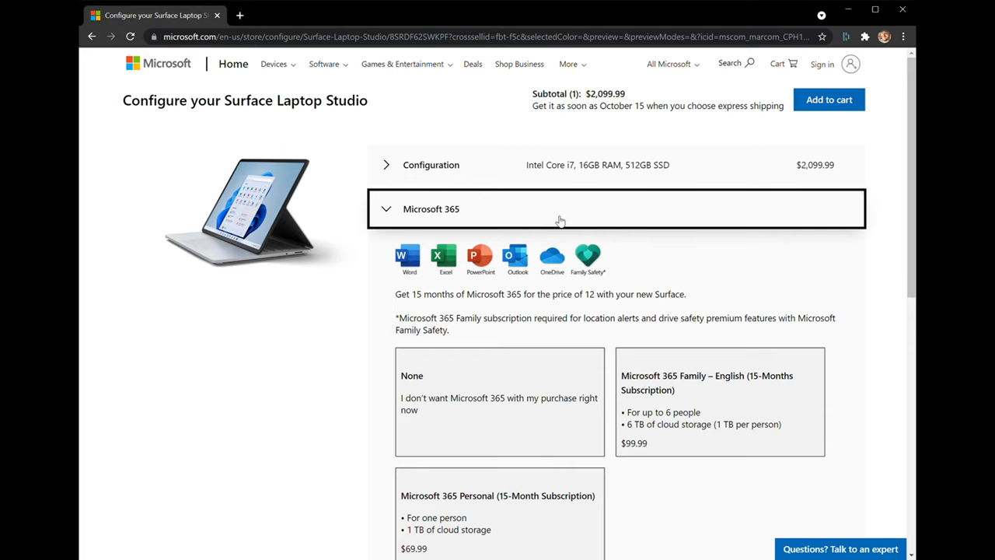
{"action": "left_click", "coordinate": [431, 165]}
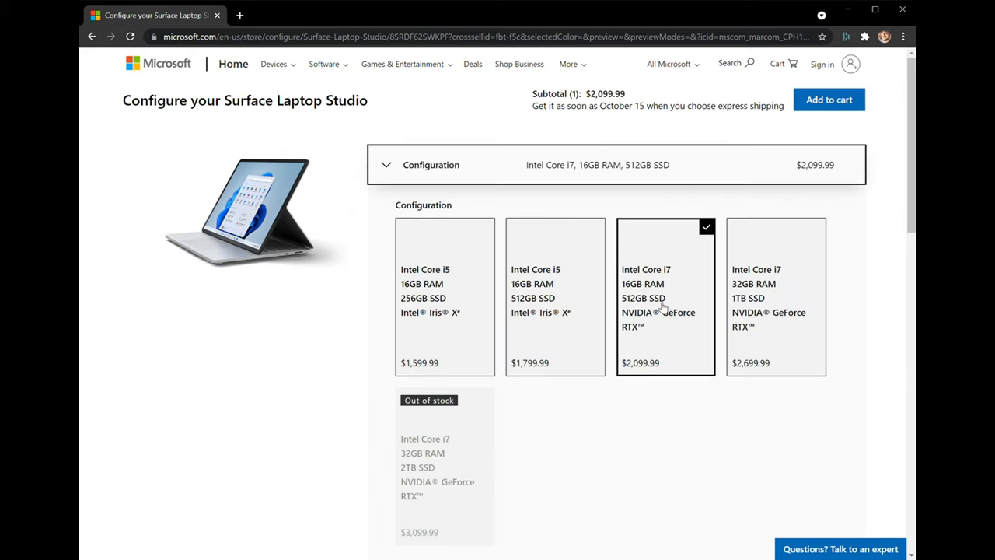
{"action": "mouse_move", "coordinate": [666, 328]}
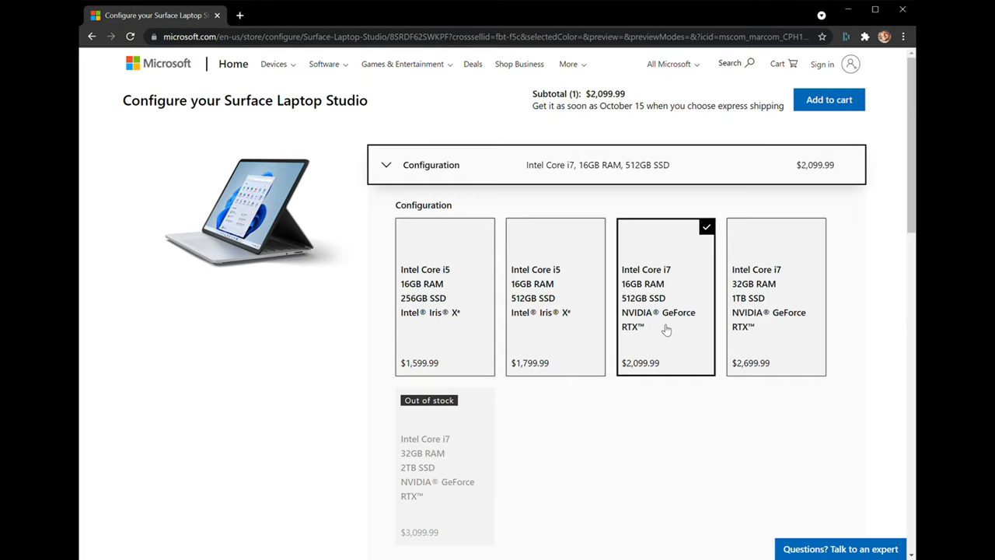
{"action": "mouse_move", "coordinate": [655, 352]}
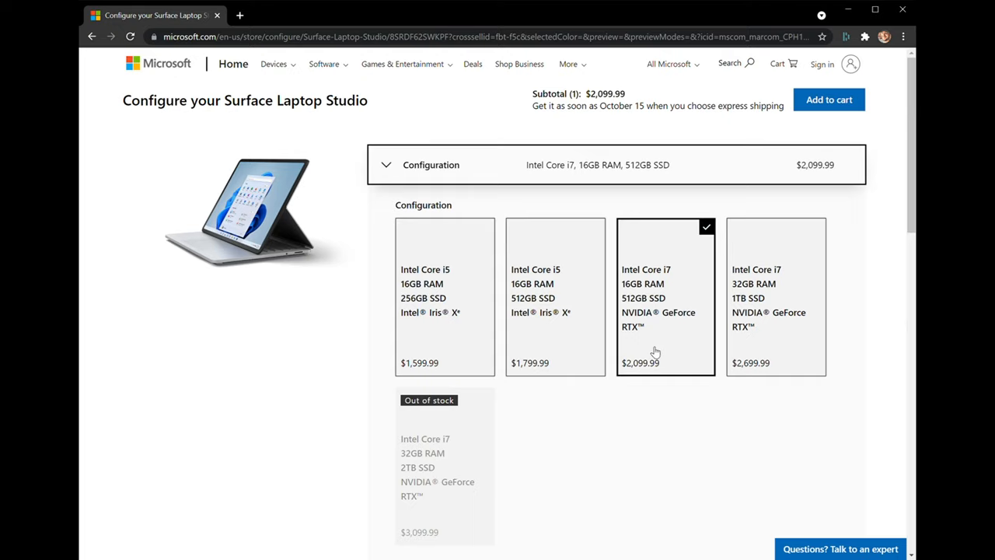
{"action": "scroll", "scroll_direction": "down", "scroll_amount": 3}
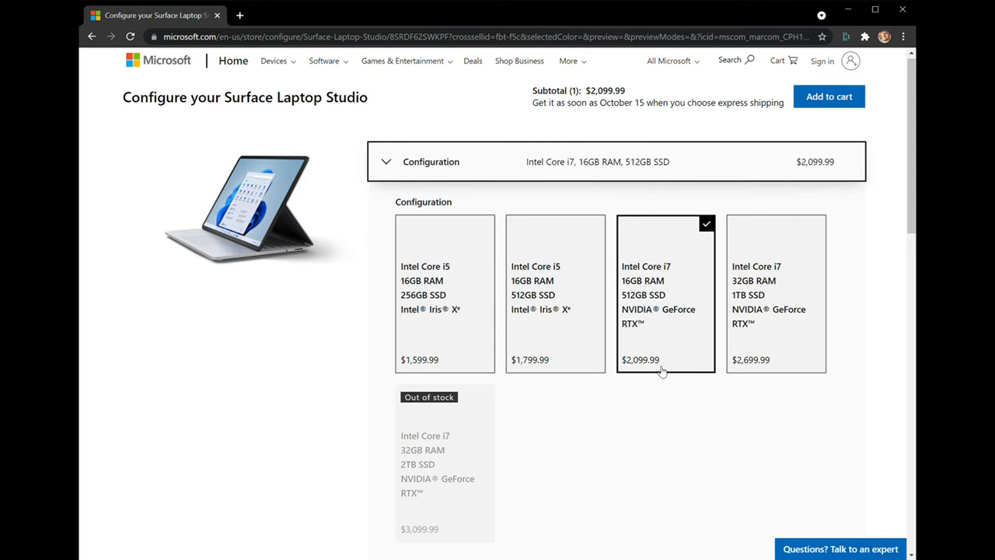
{"action": "mouse_move", "coordinate": [651, 391]}
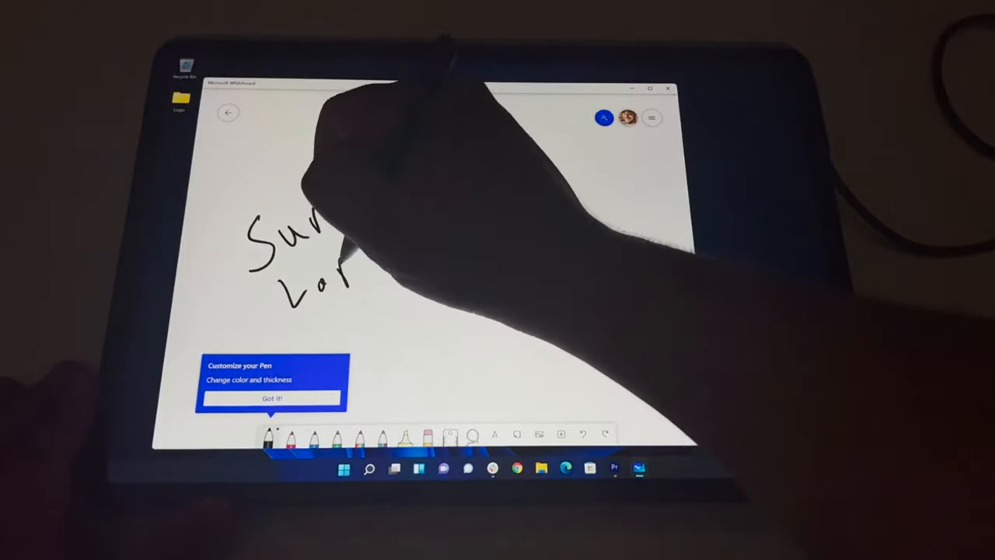
Step: Handwrite words on the Whiteboard canvas with the pen
{"action": "left_click_drag", "start_coordinate": [350, 217], "coordinate": [381, 318]}
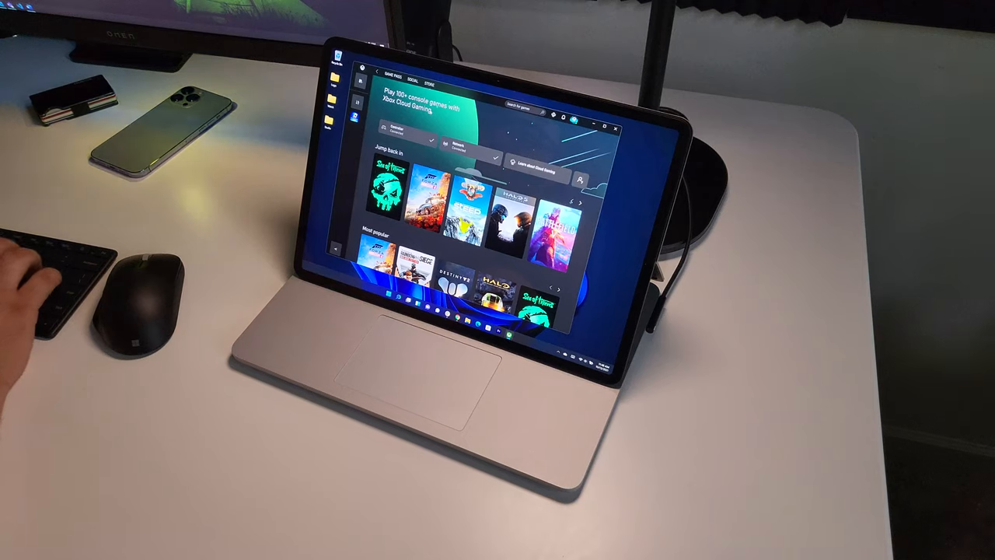
{"action": "mouse_move", "coordinate": [148, 272]}
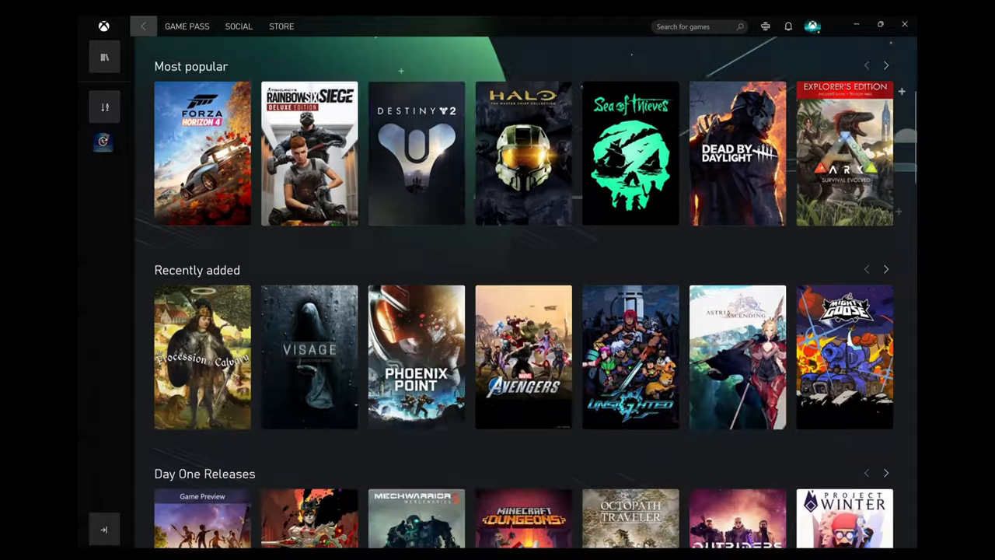
{"action": "scroll", "scroll_direction": "down", "scroll_amount": 3}
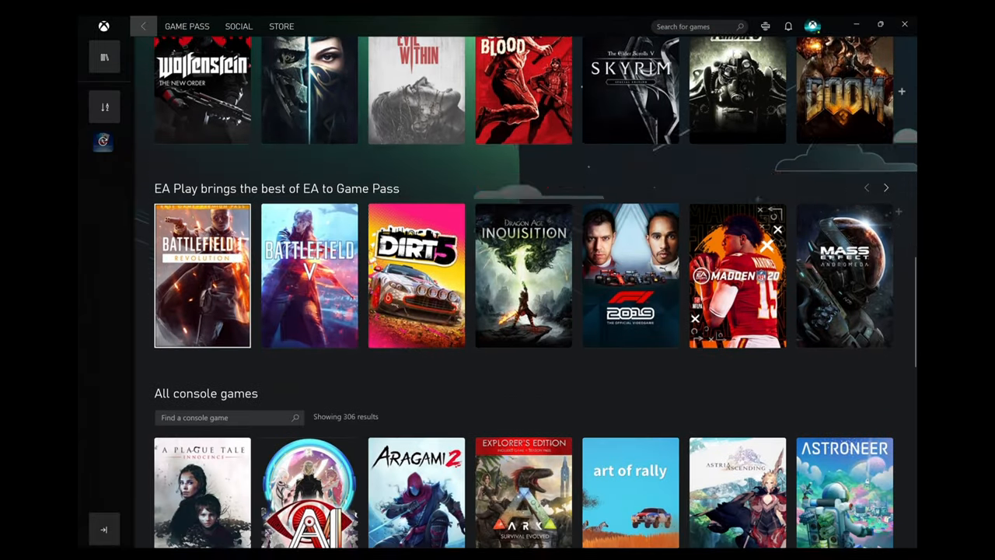
{"action": "scroll", "scroll_direction": "down", "scroll_amount": 3}
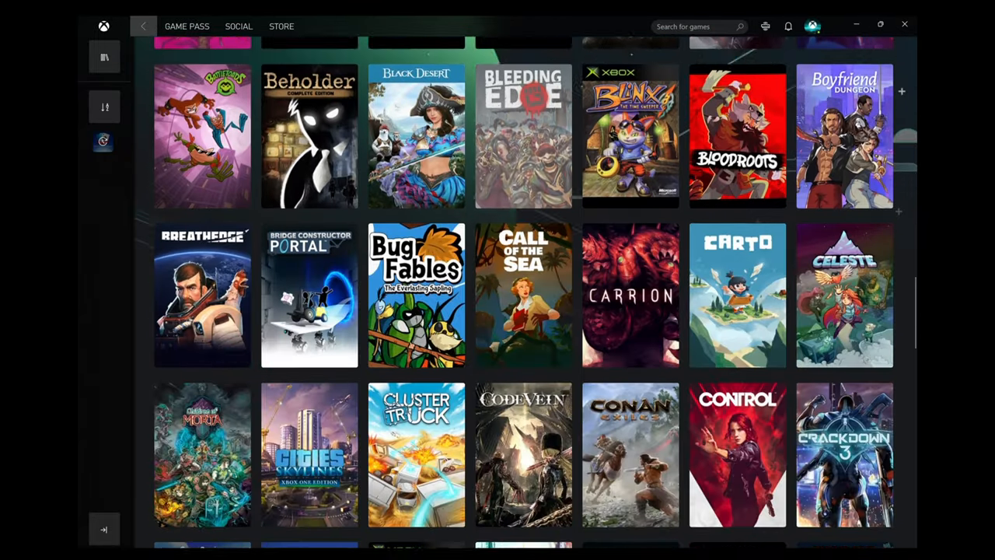
{"action": "scroll", "scroll_direction": "down", "scroll_amount": 3}
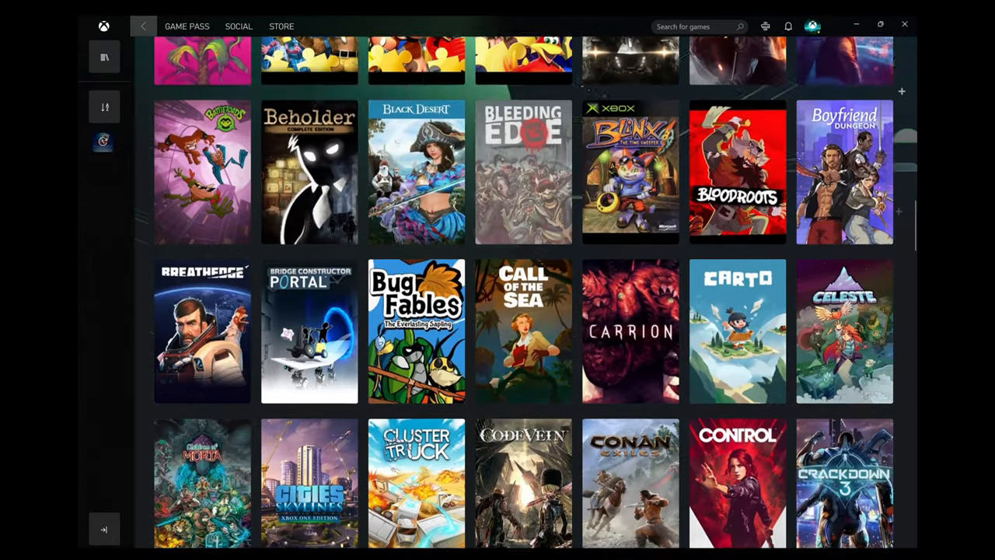
{"action": "scroll", "scroll_direction": "down", "scroll_amount": 3}
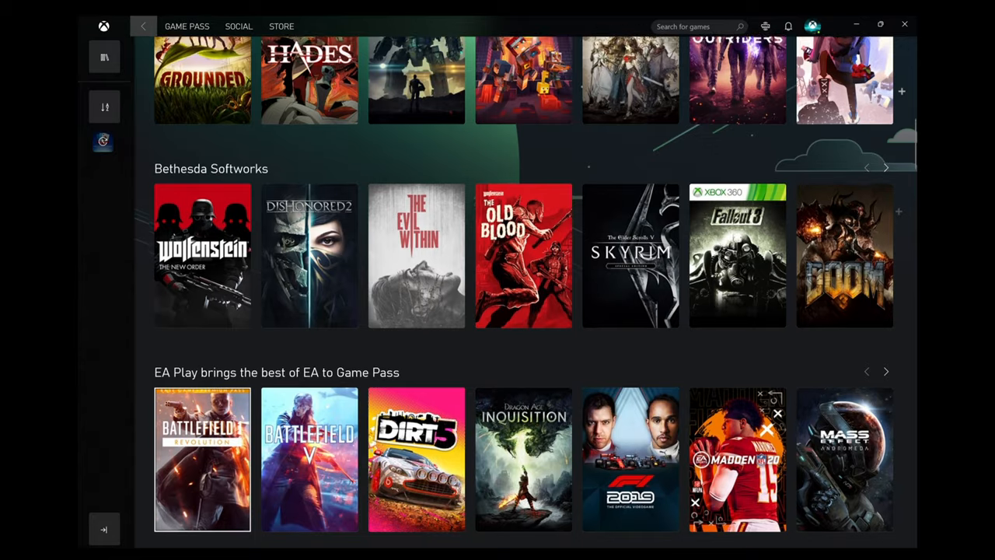
{"action": "scroll", "scroll_direction": "down", "scroll_amount": 3}
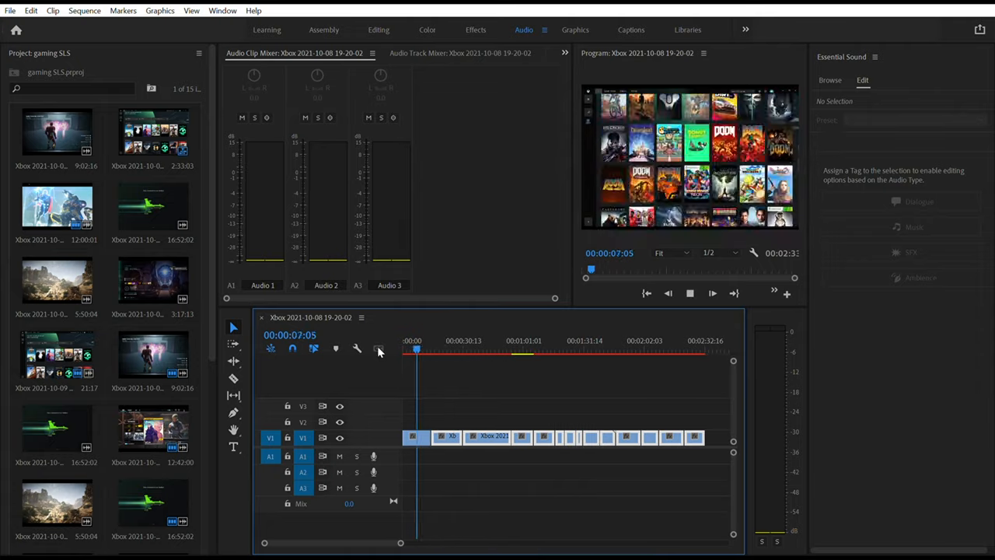
Step: Move the Xbox sequence playhead to 00:00:47, then to 00:01:29
{"action": "left_click", "coordinate": [497, 350]}
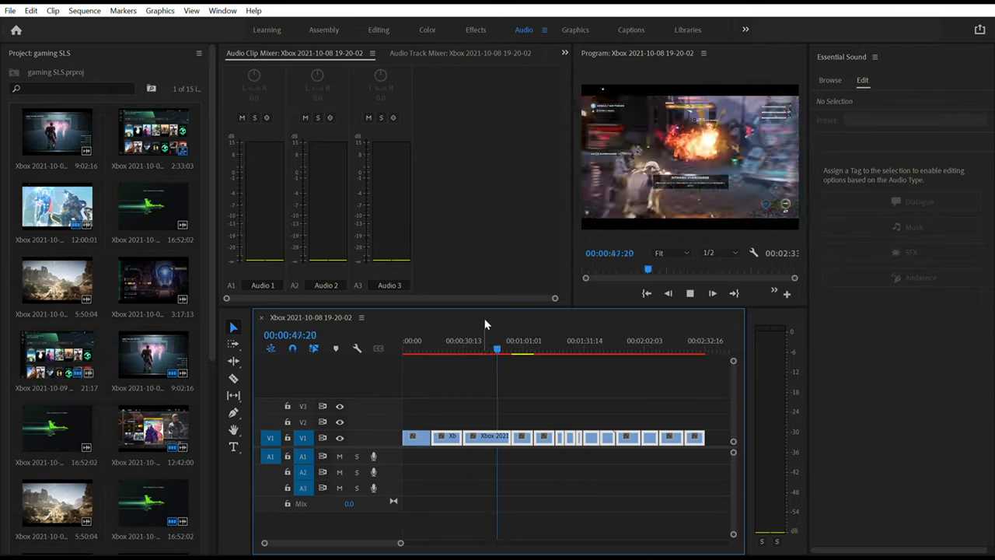
{"action": "left_click", "coordinate": [579, 349]}
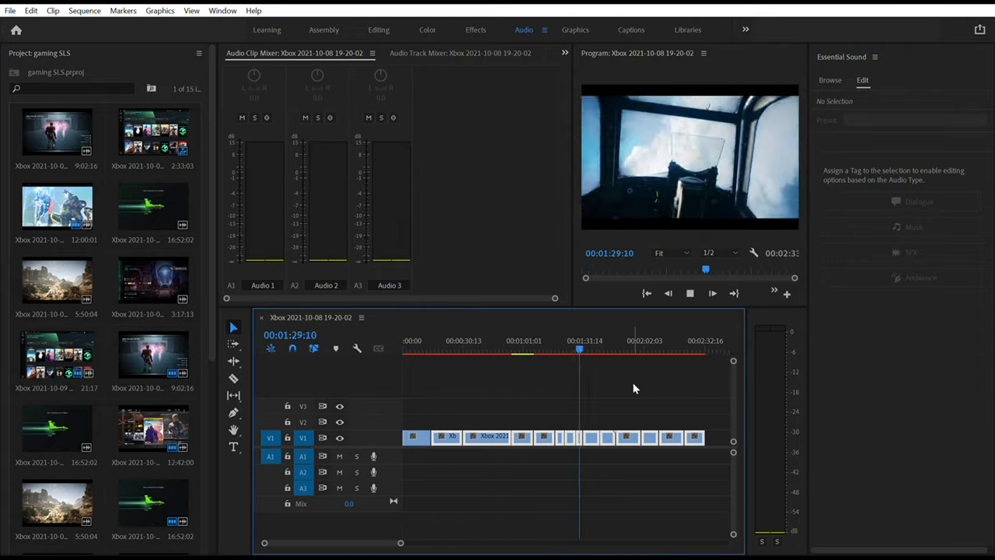